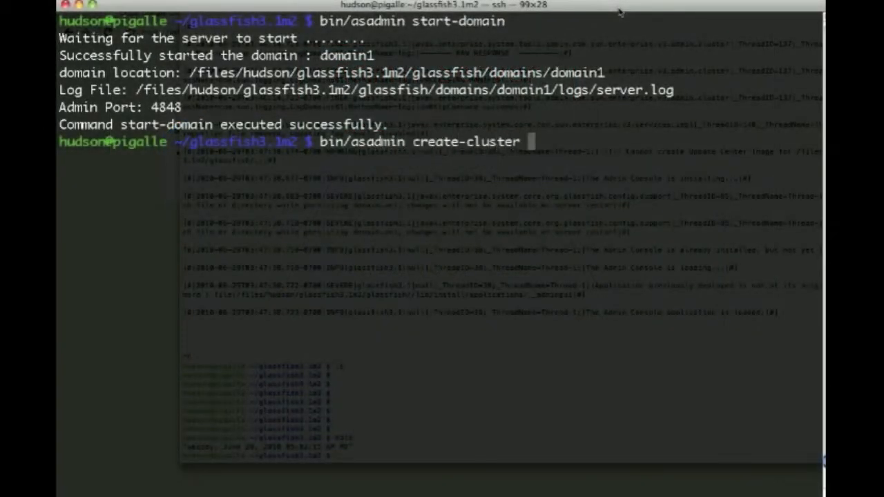
Create cluster c1 and SSH node n1 on interop.sfbay with its nodehome path.
type("c1")
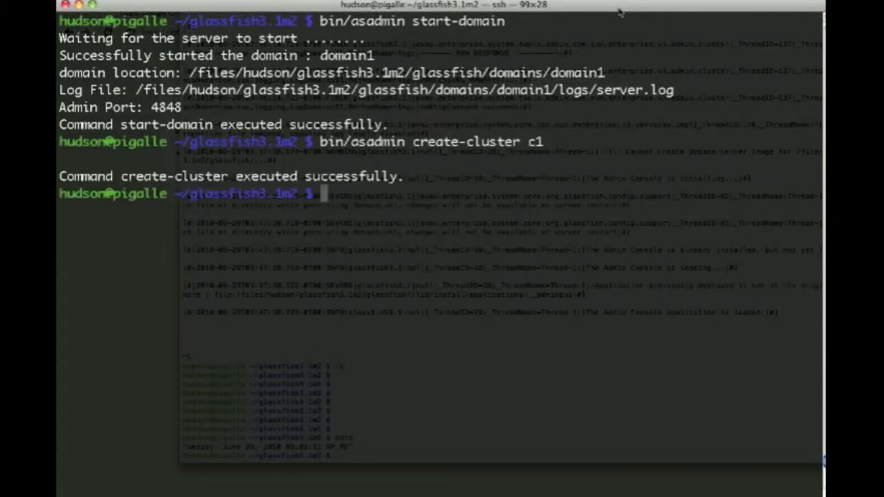
type("bin/asadmin")
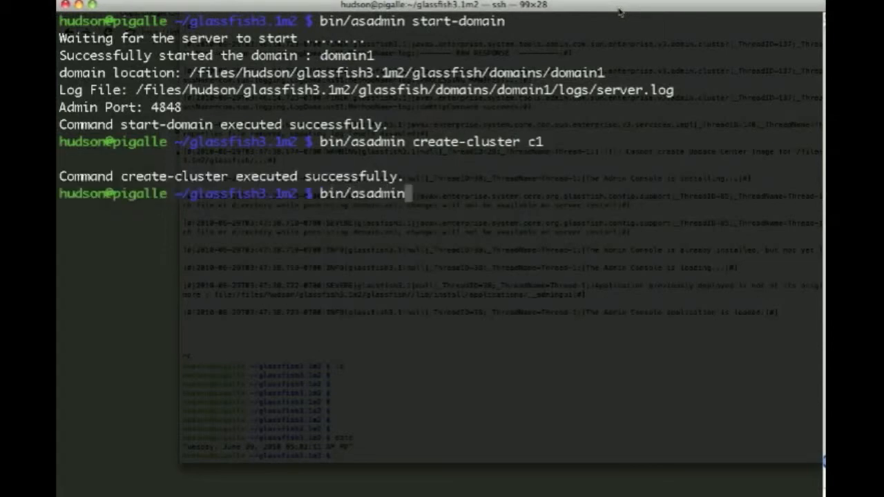
type("create-node-ssh --node")
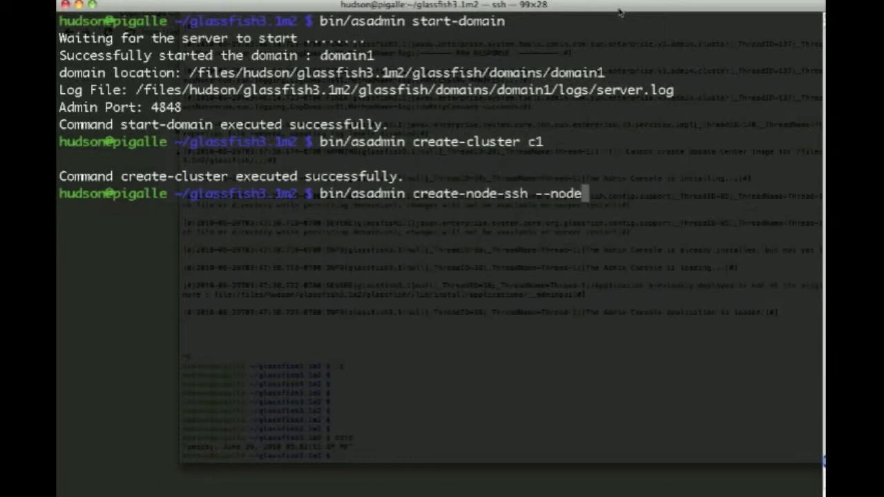
type("host interop.sfbay --nodehome")
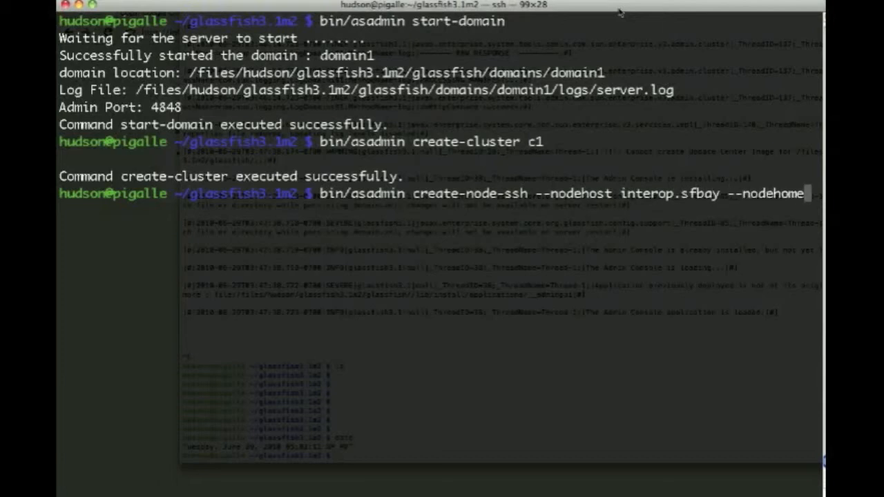
type("/files/hudson/glassfish3.1m2/ n1")
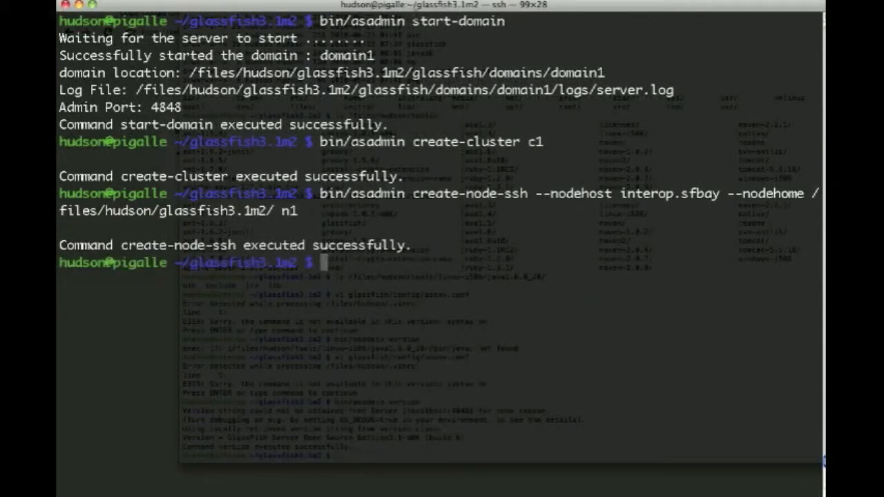
Create SSH node n2 on gerald.sfbay with nodehome /files/hudson/, then list the nodes.
type("bin/asadmin crea")
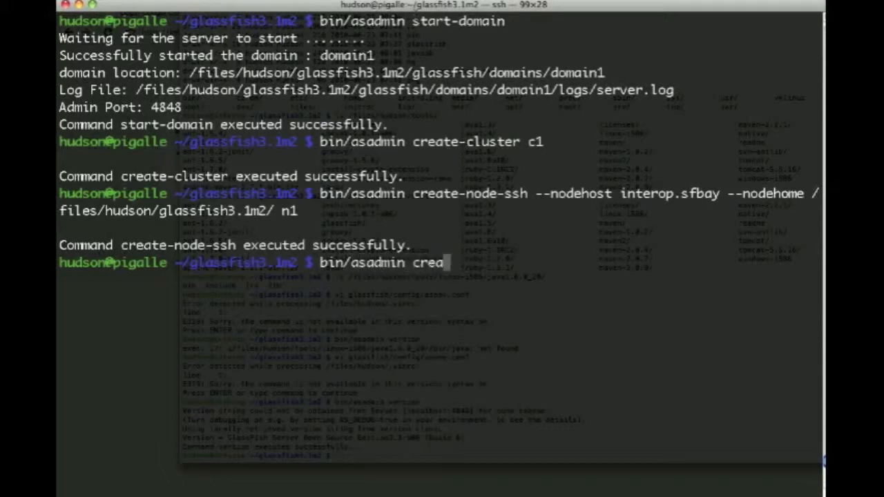
type("te-node-ssh")
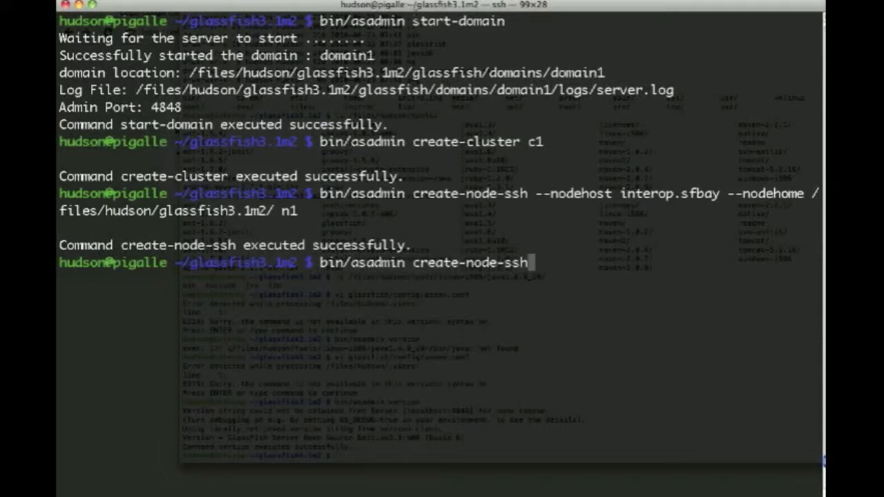
type("--nodehost gerald")
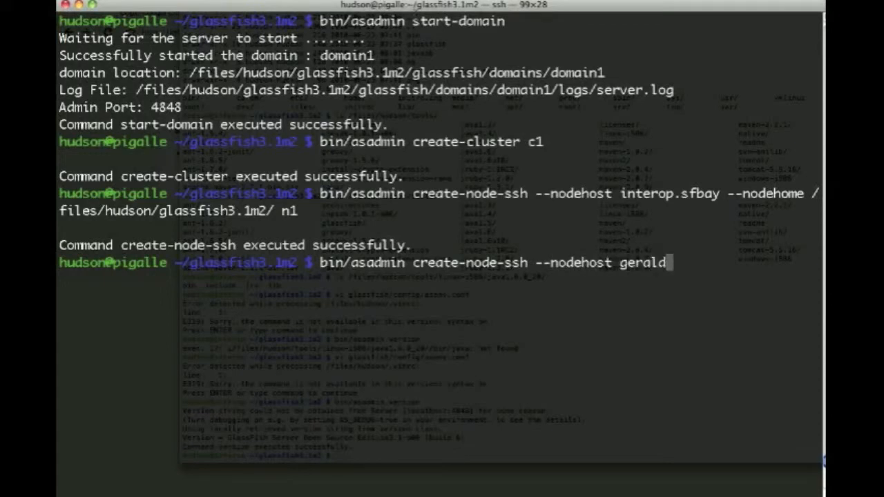
type(".sfbay --no")
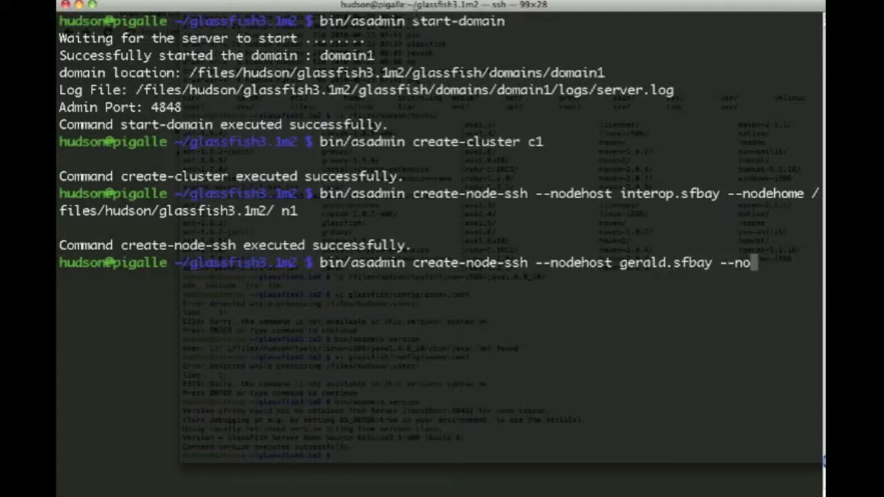
type("dehome")
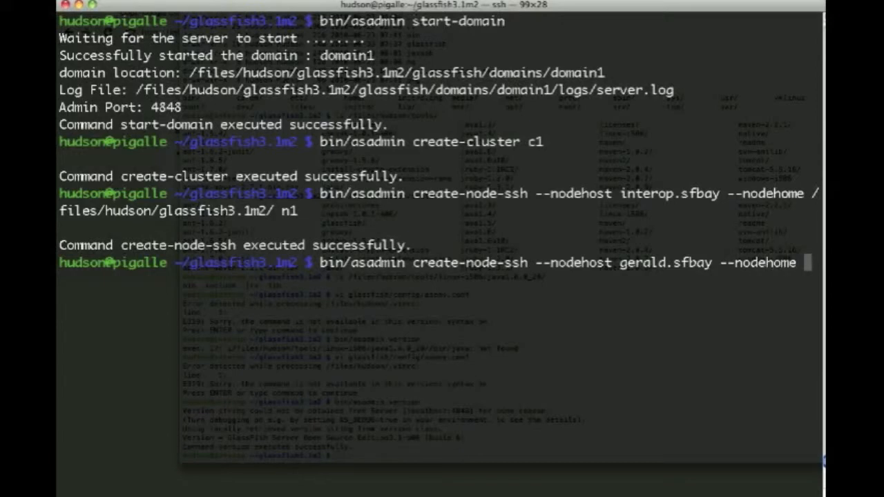
type("/files/hudson/glassfish3.1m2/ n2")
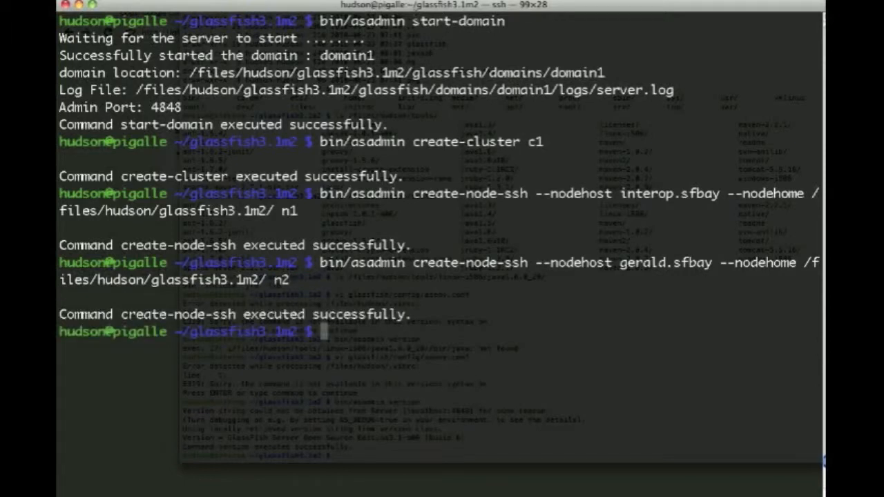
type("bin/asadmin list-nodes")
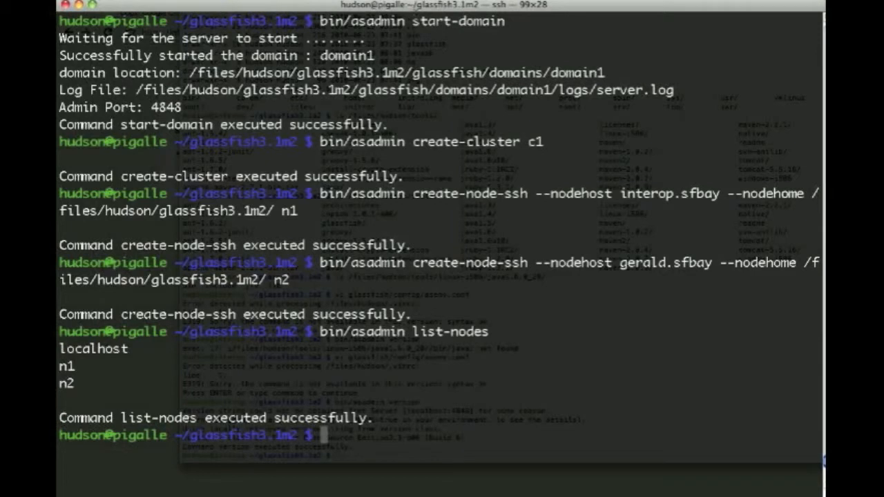
Grep glassfish/domains/domain1/config/domain.xml for the node entries, then clear the terminal.
type("cat g")
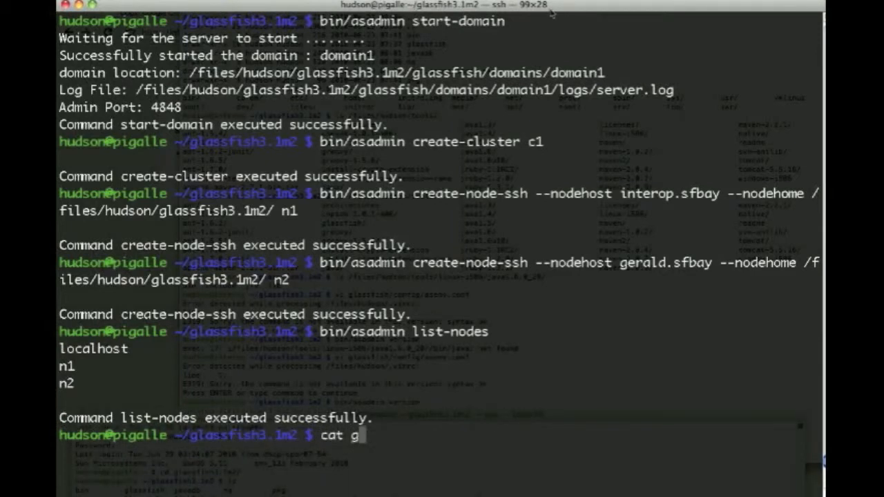
type("lassfish/domains/domain1/config/")
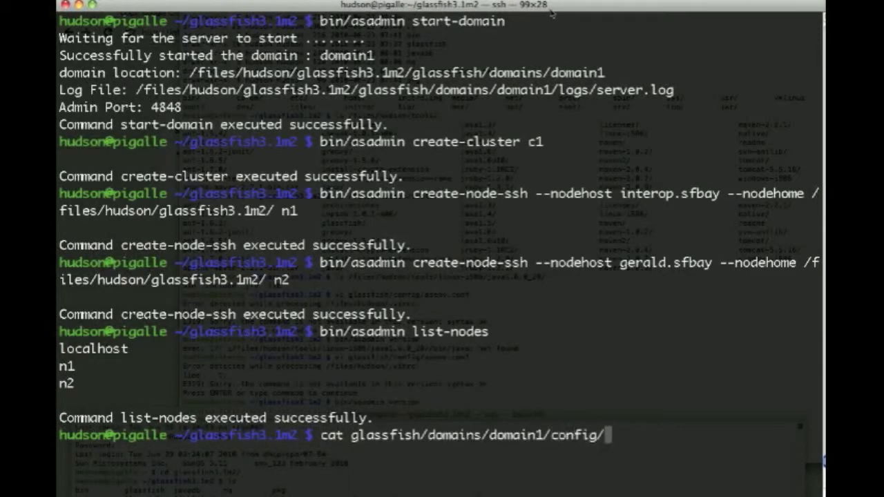
type("domain.xml | grep")
type("bin/asadmi")
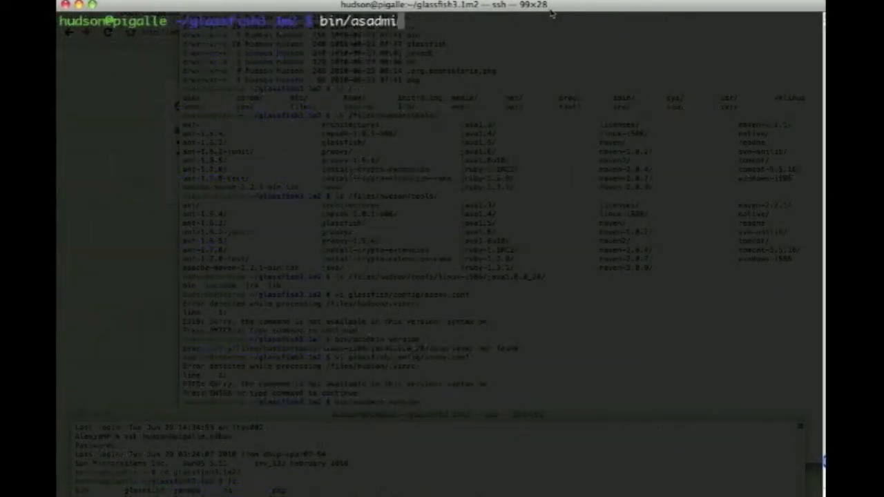
Create instances i1 on node n1 and i2 on node n2 in cluster c1.
type("create-instance --cluster c1")
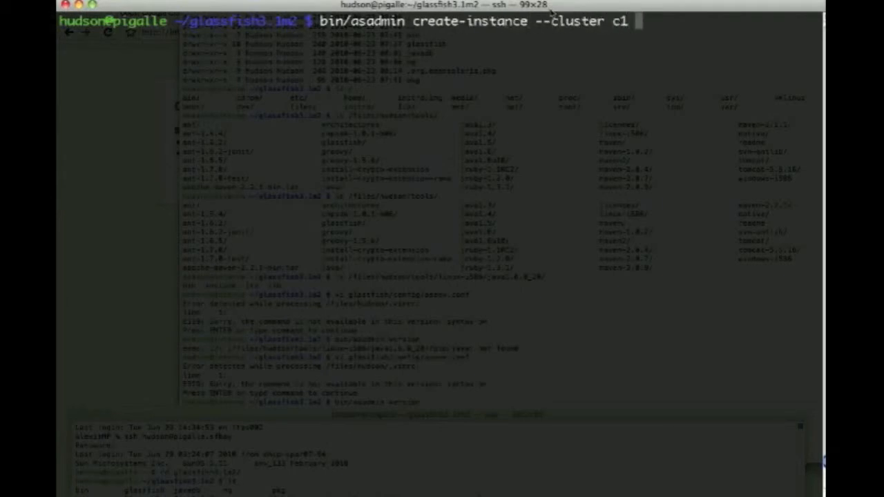
type("--node n1")
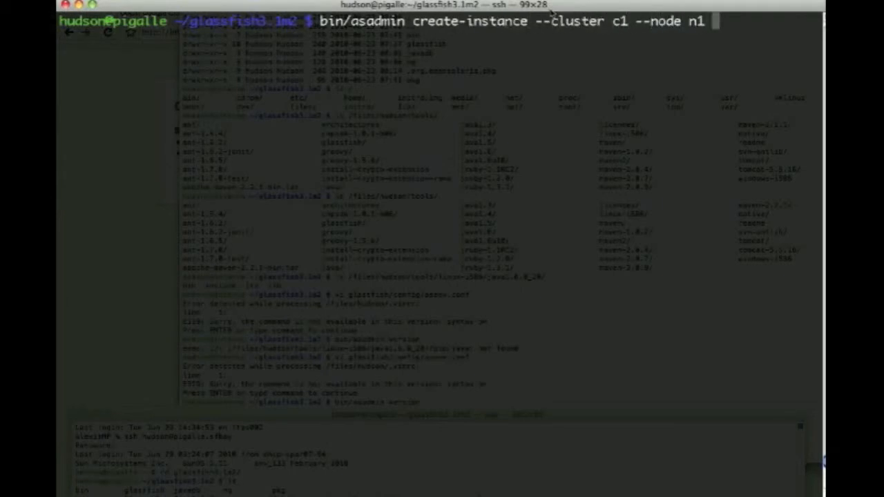
type("i1")
type("bin/asadmin create-instance --cluster c1 --node n2")
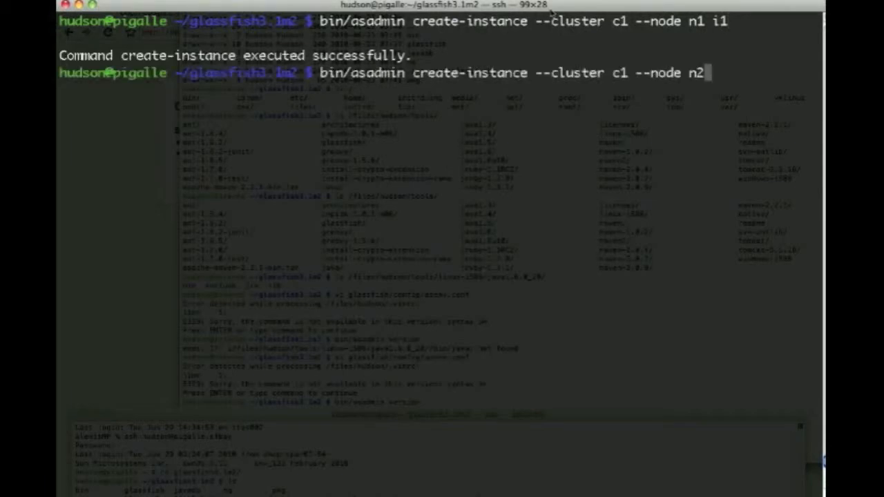
type("i2")
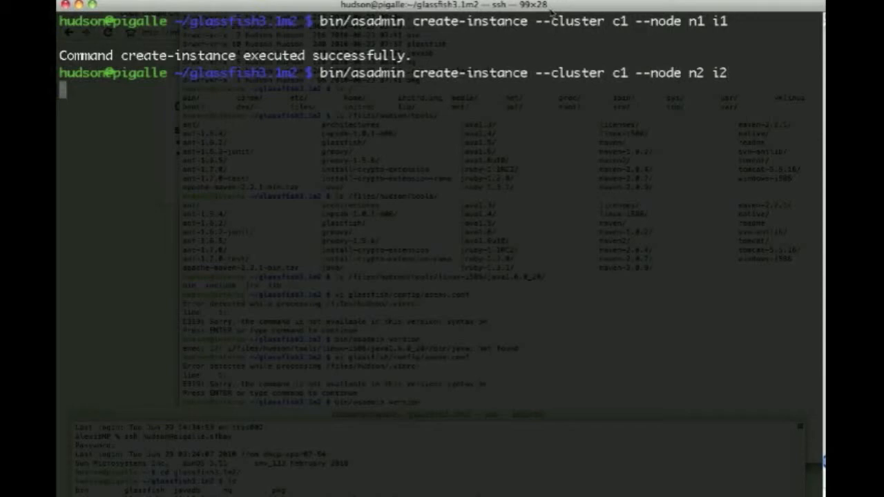
List the instances, clear, and grep domain.xml for the node assignments.
type("bin/asa")
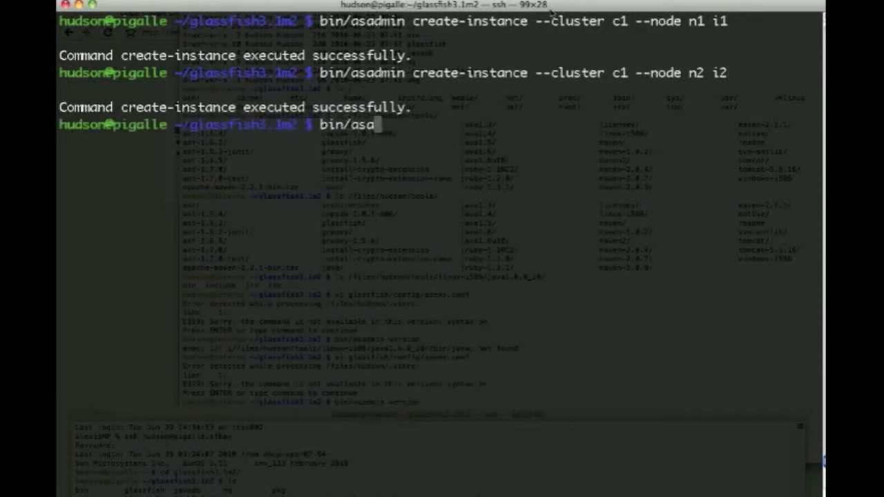
type("dmin list-instances")
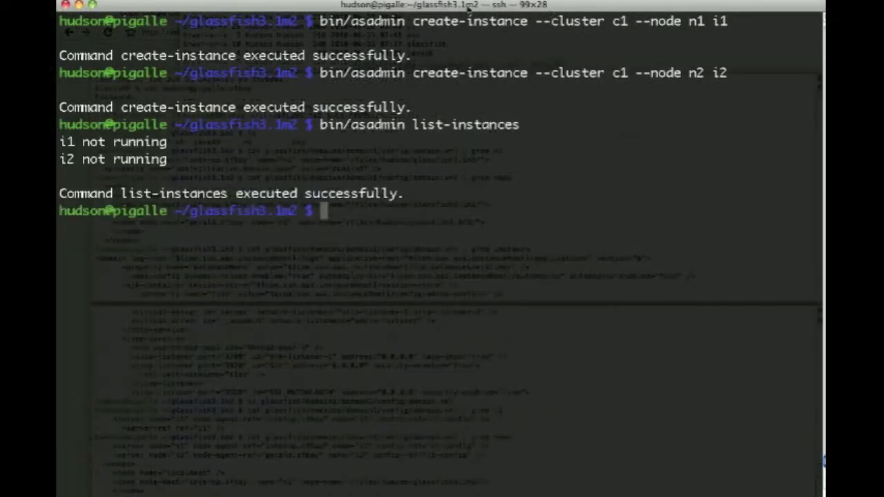
type("clear")
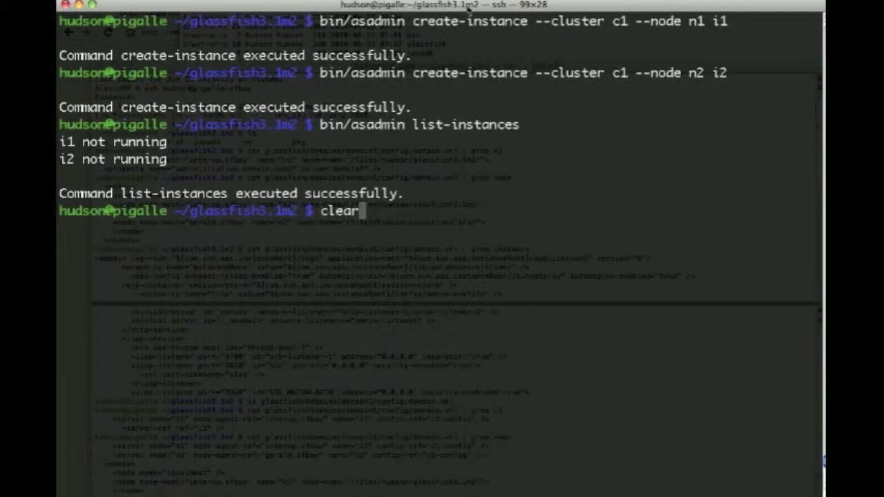
type("cat glassfish/domains/domain1/config/domain.xml | grep node")
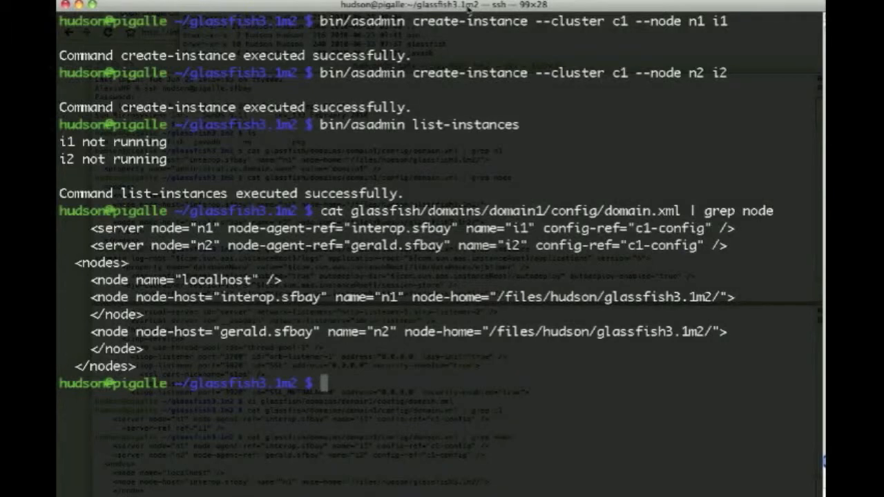
Start instance i1, list instances, then stop instance i1.
type("bin/asad")
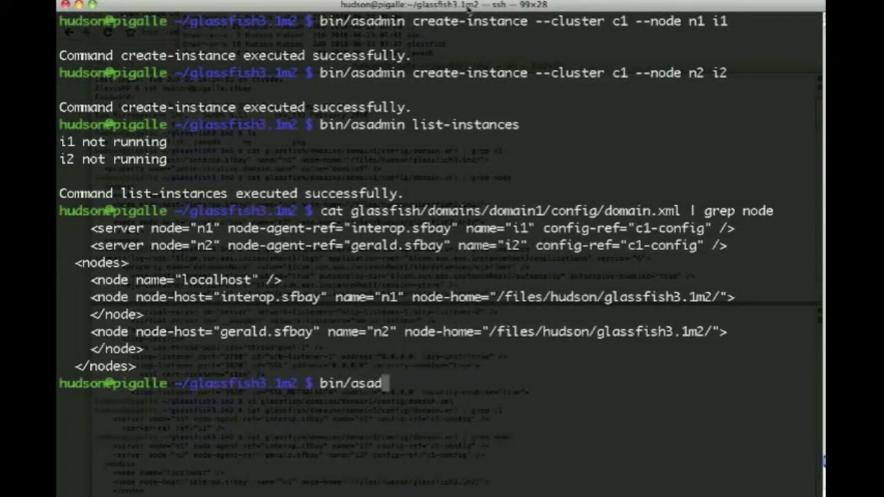
type("min start")
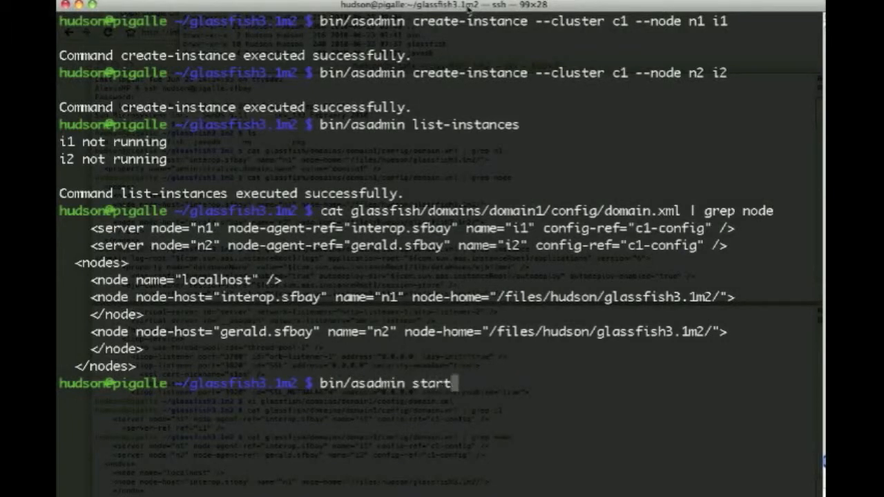
type("-instance")
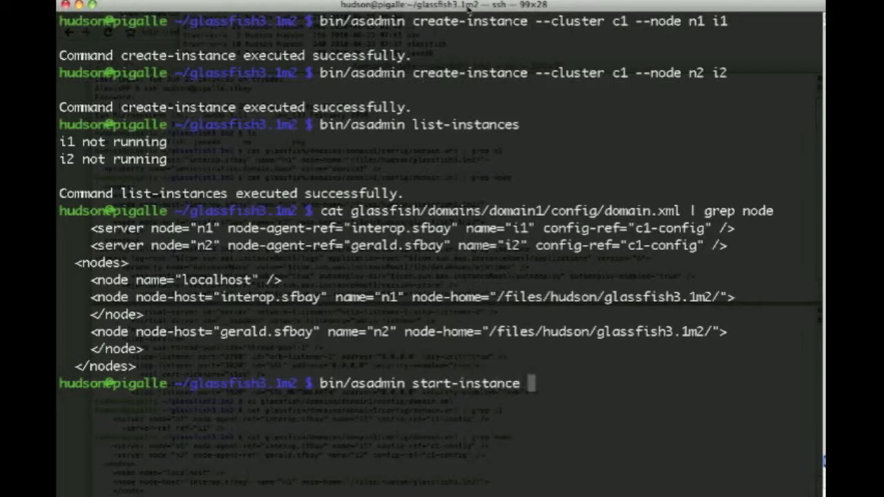
type("i1")
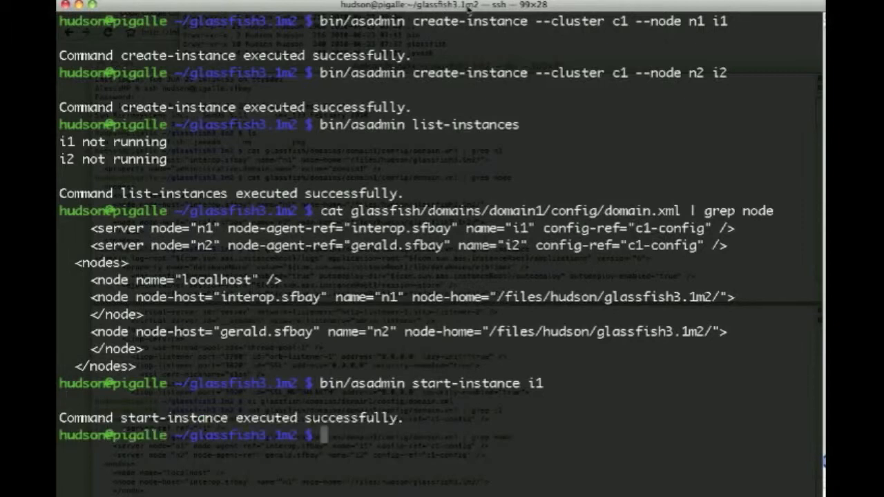
type("bin/as")
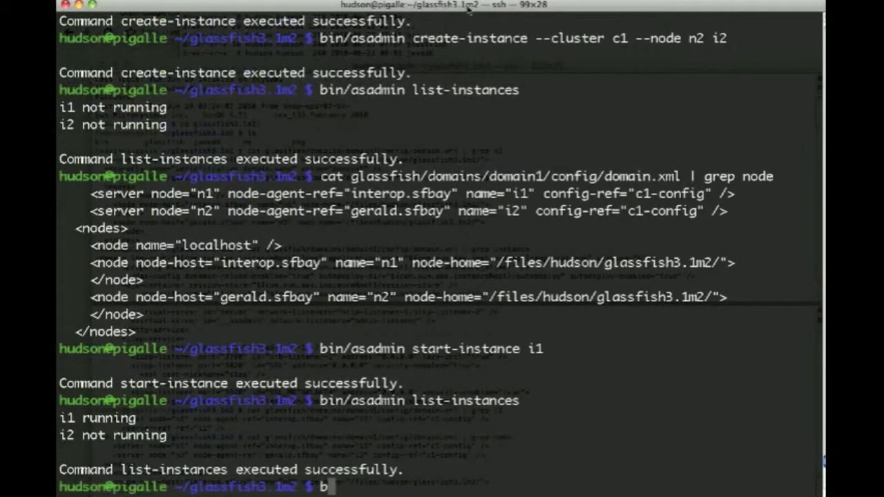
type("in/asadmin stop-instance i1")
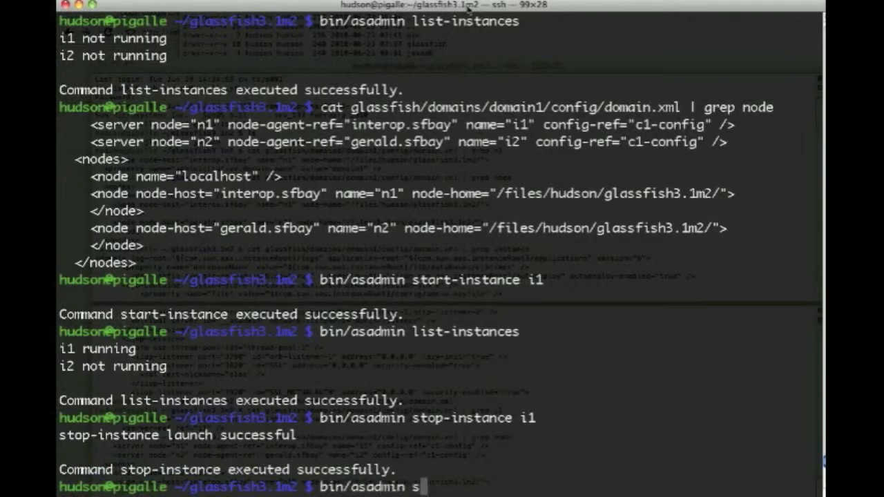
Start cluster c1 with --verbose and list instances showing i1 and i2 running.
type("tart-cluster --verbose c1")
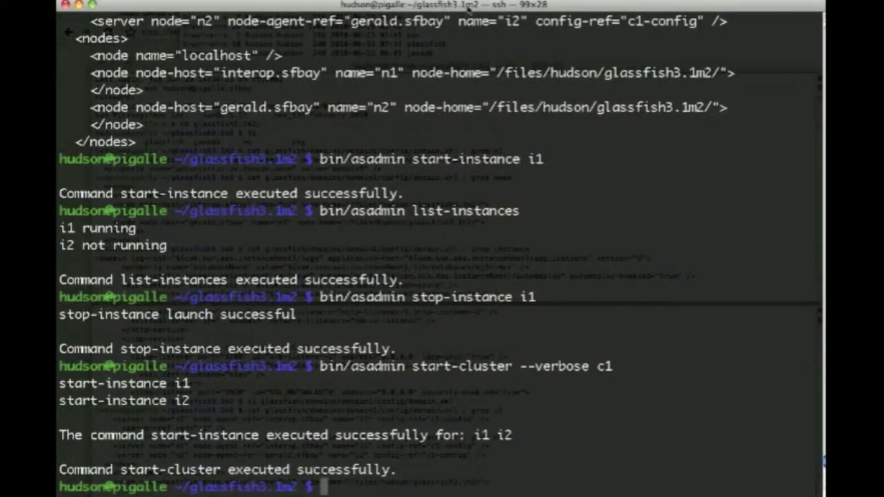
type("bin/asadmin list-instances")
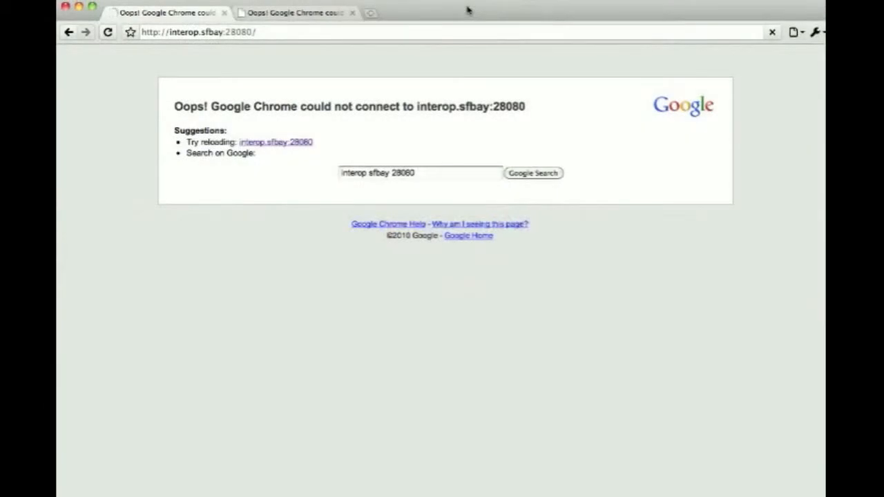
Deploy ../stateless-simple.ear to target c1 and check the GlassFish page in Chrome.
left_click(107, 33)
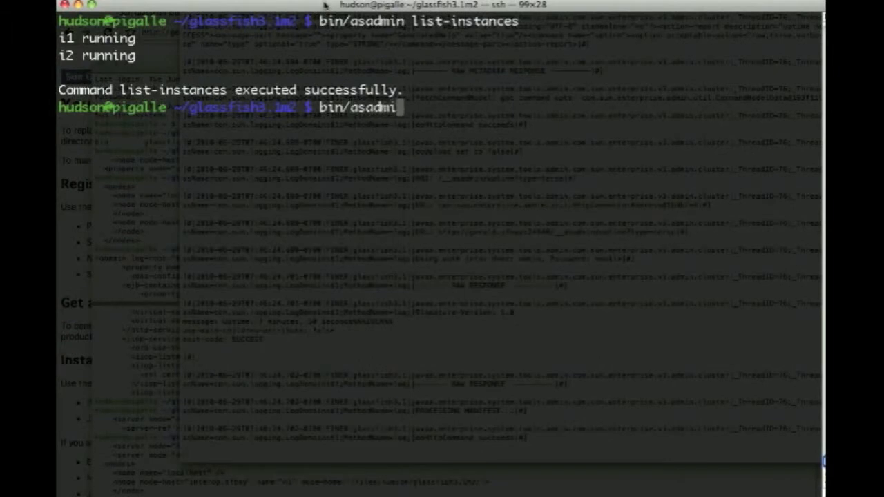
type("deploy --target c1")
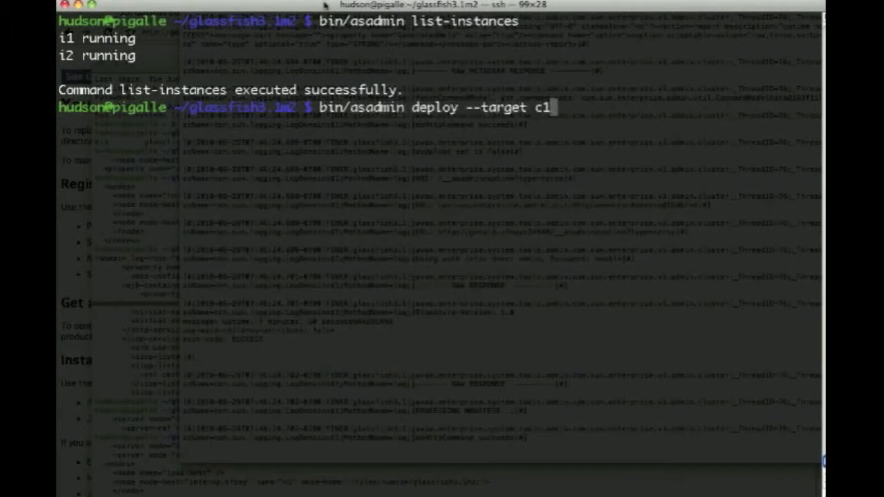
type("../stateless-simple.ear")
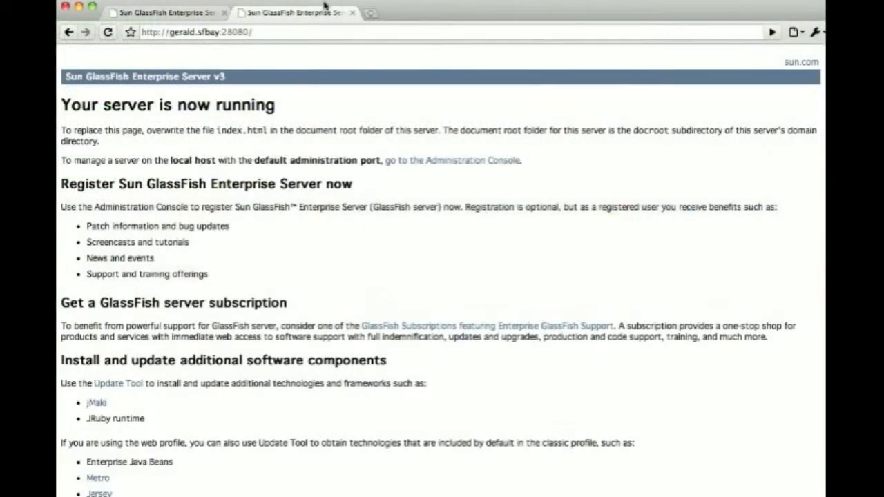
Check the Servlet MyController pages in Chrome, then return to the ssh terminal.
left_click(201, 34)
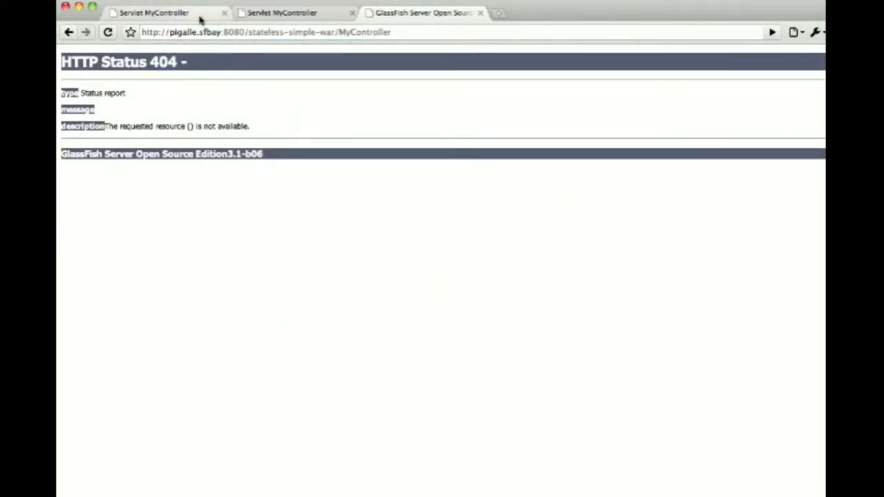
left_click(166, 13)
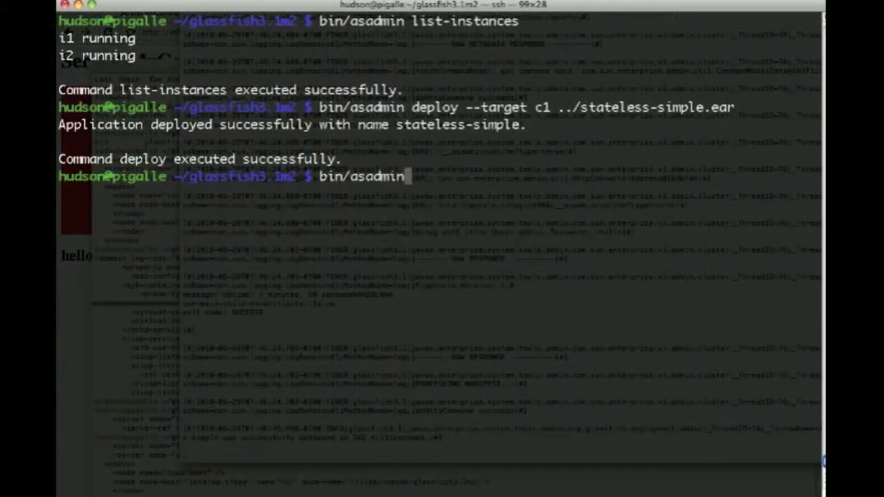
Show component status of stateless-simple on c1, then disable it on target c1.
type("show-compo")
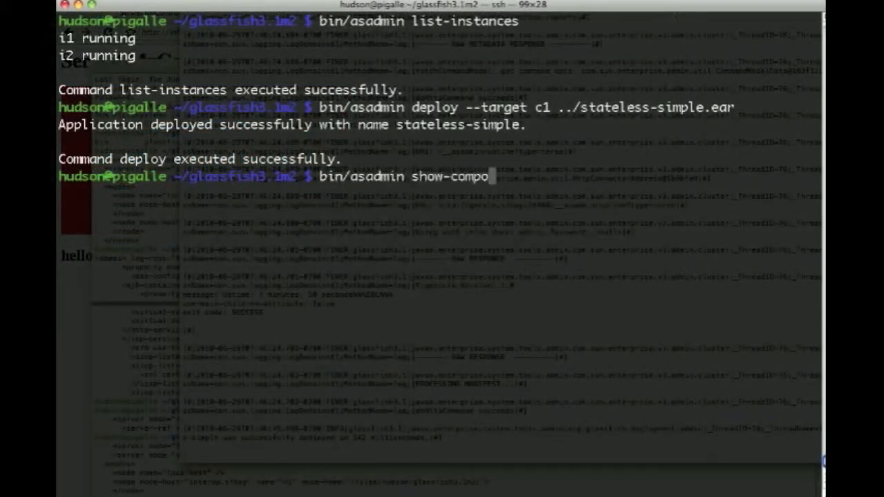
type("nent-status")
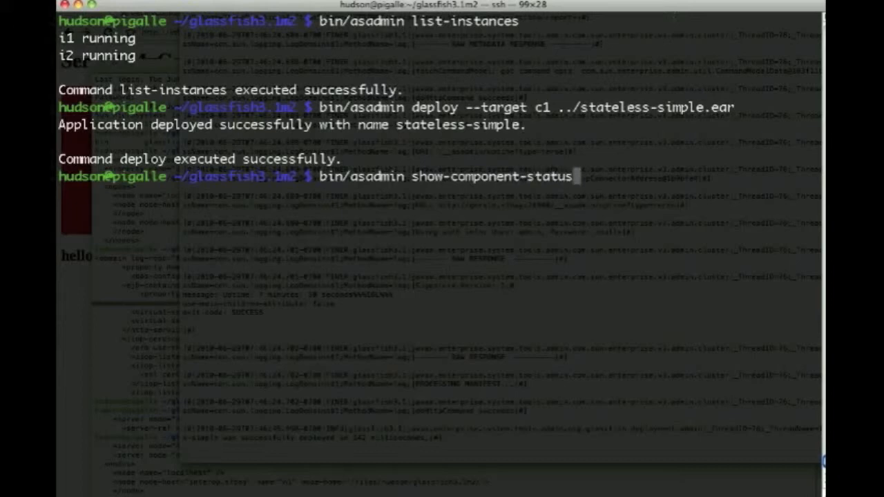
type("--target c1")
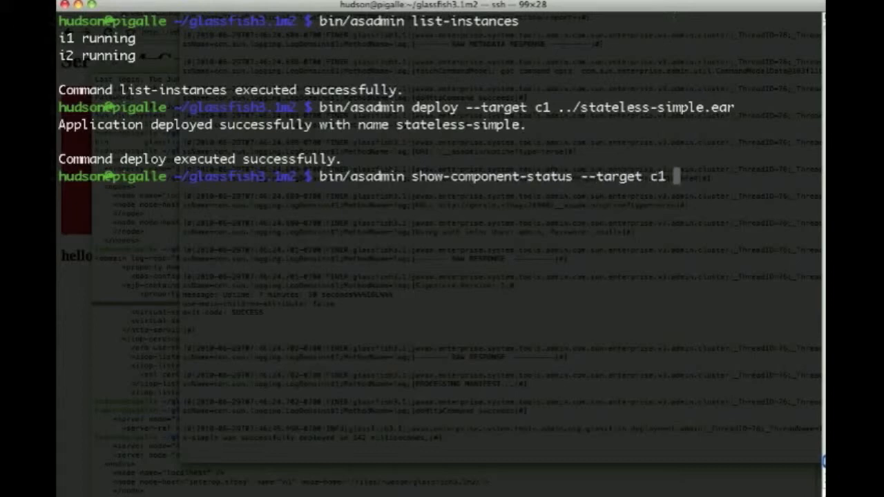
type("stateless-simple")
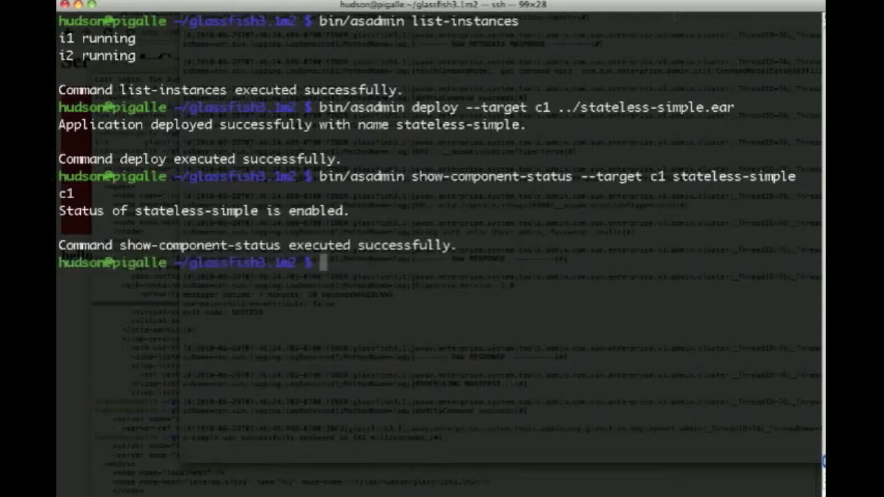
type("bin/asadmin")
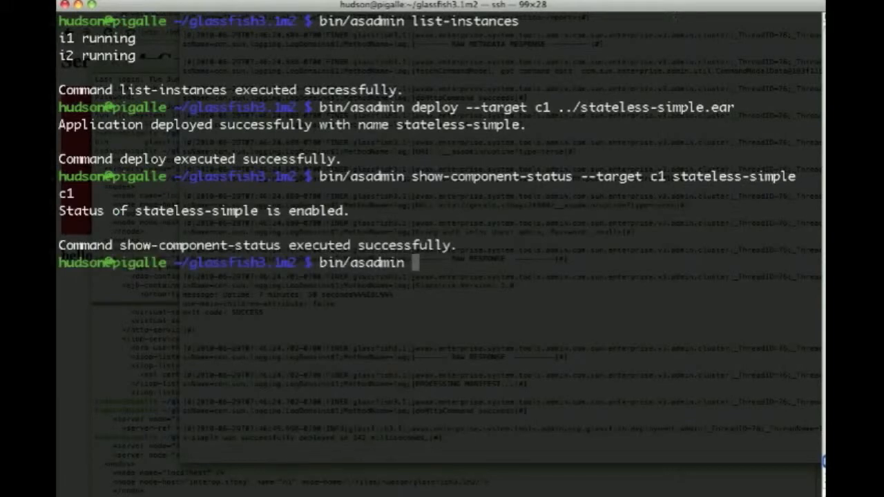
type("disable --ta")
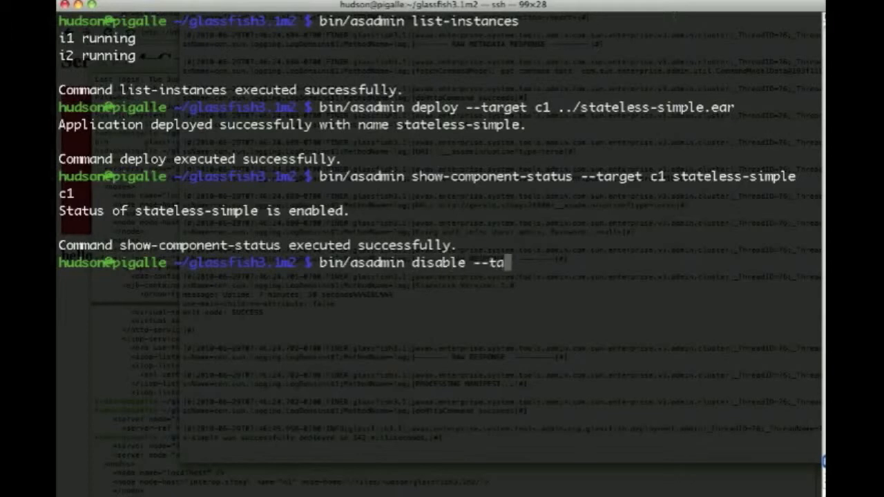
type("rget c1 stateless-simple")
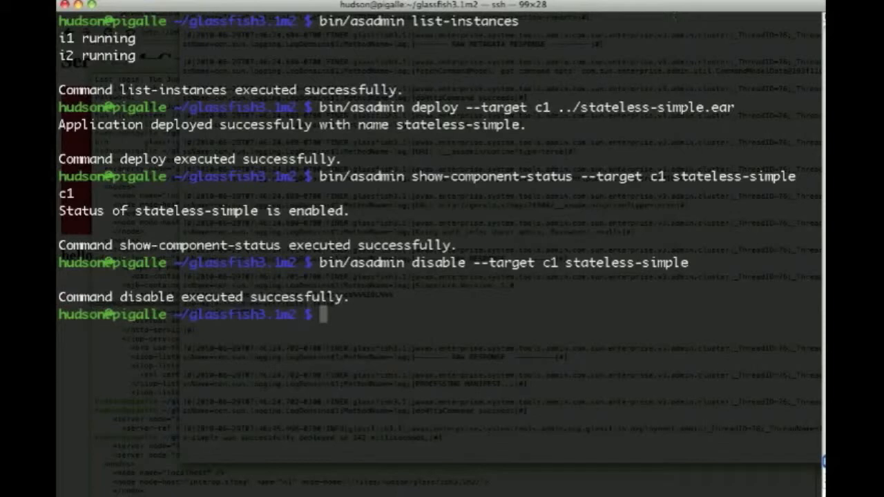
Confirm stateless-simple now reads disabled on c1 and retype the disable/enable command.
type("bin/asadmin show-component-status --target c1 stateless-simple")
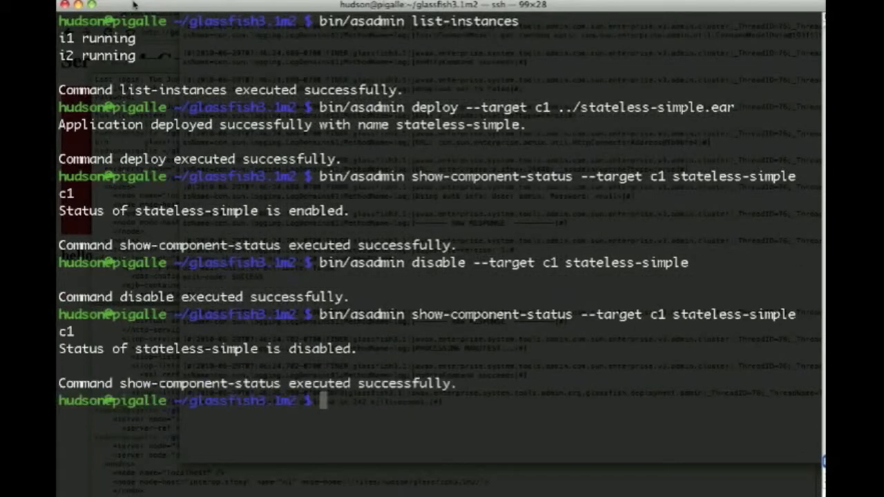
type("bin/asadmin disable --target c1 stateless-simple")
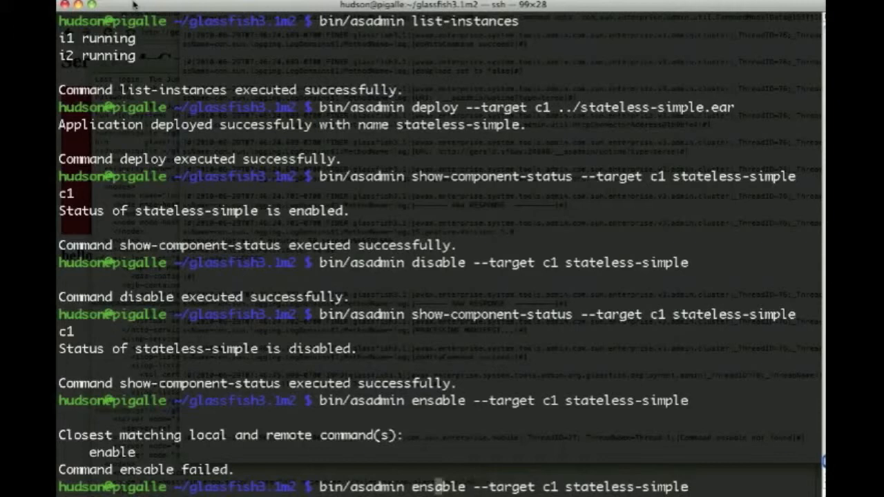
Enable stateless-simple on c1, check its status, and list-components c1 showing <ear, ejb, web>.
scroll("down", 3)
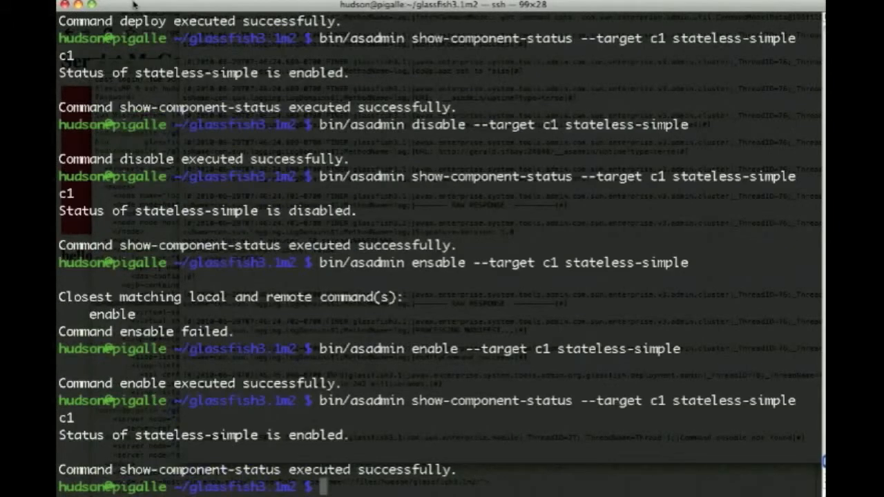
type("bin/asadmin list")
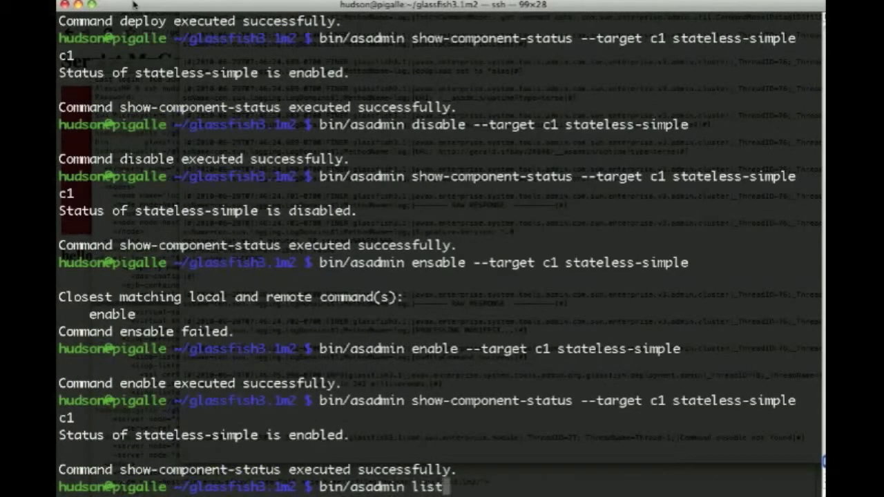
type("-components c1")
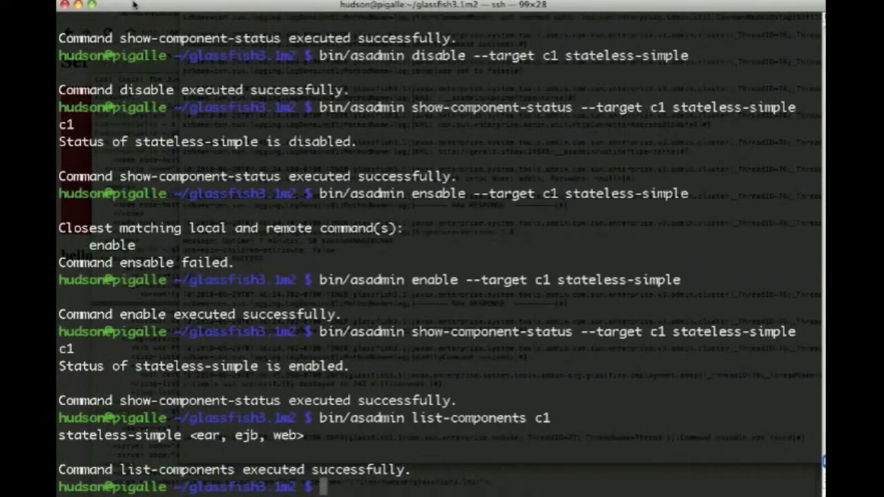
type("bin/asadmin deploy --ta")
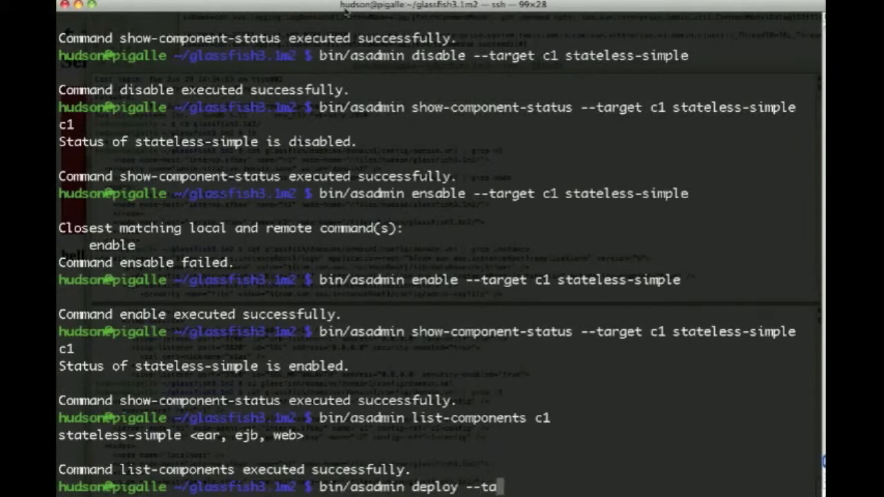
Deploy ../webapps-simple.war to c1 and list components showing stateless-simple and webapps-simple.
type("rget c1")
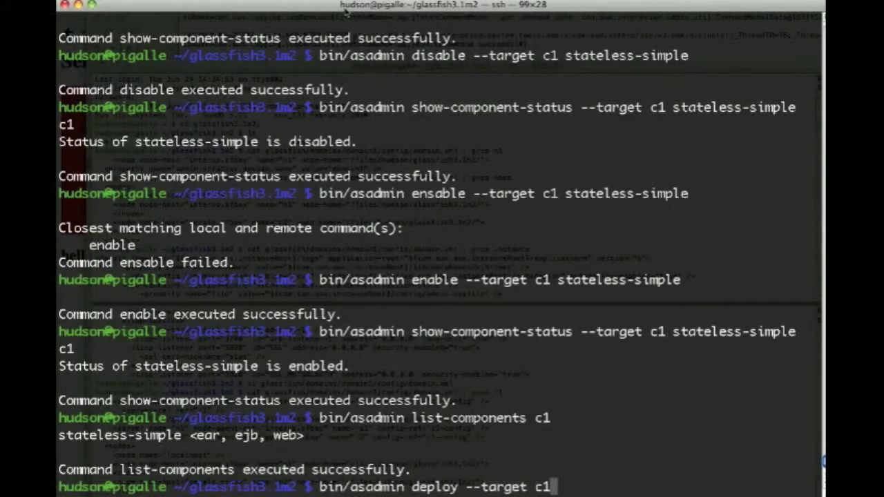
type("../we")
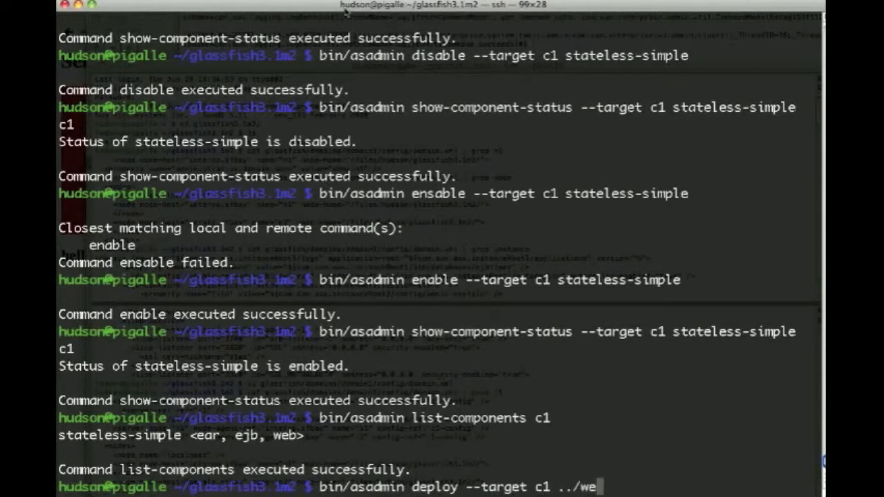
key("Return")
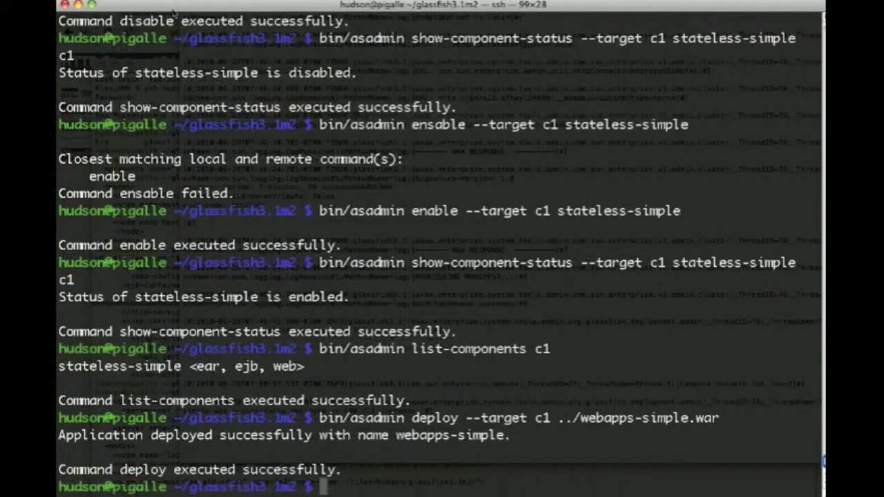
type("bin/asadmin list-components c1")
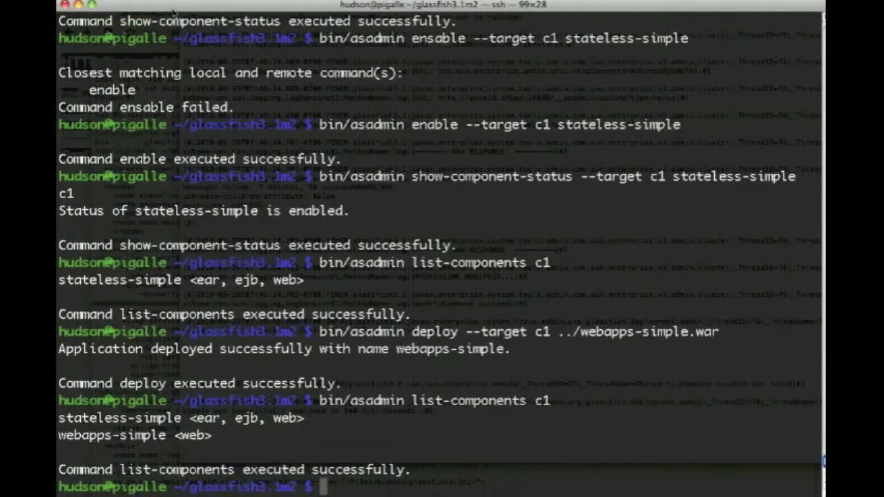
type("bin/asadmin list-components c1")
type("bin/asadmin undeploy --")
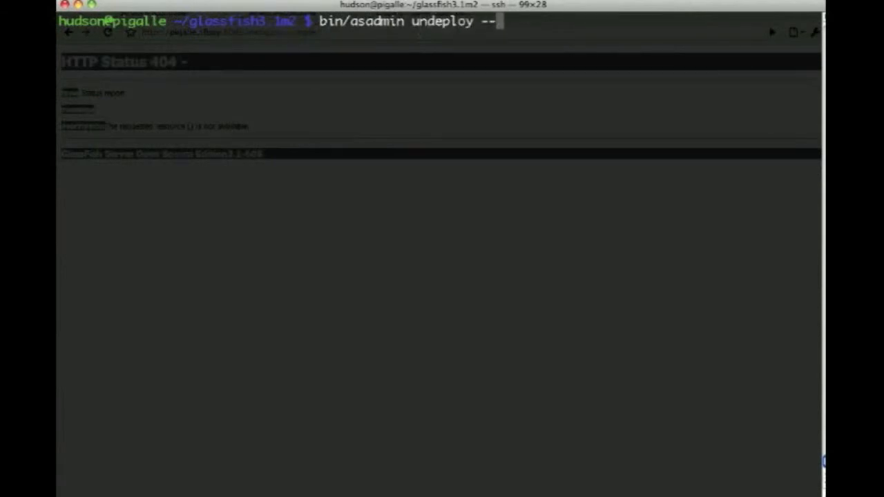
Undeploy webapps-simple and stateless-simple from target c1.
type("target c1")
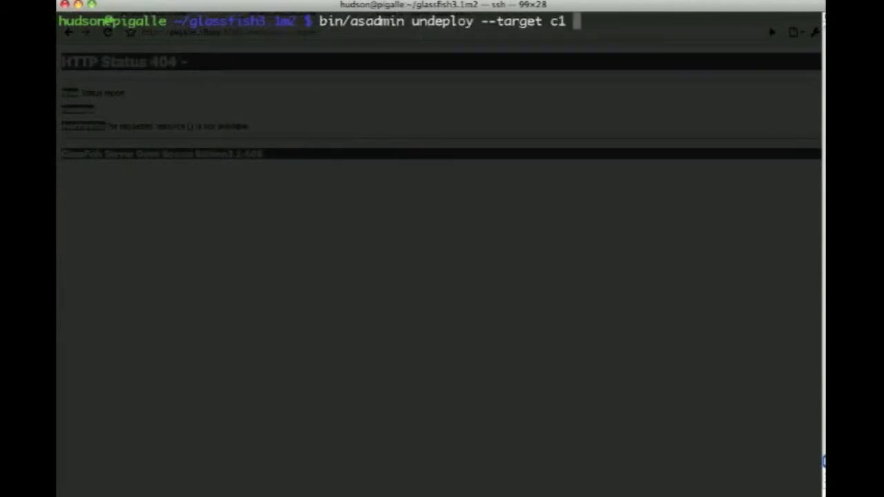
type("webapps-simple")
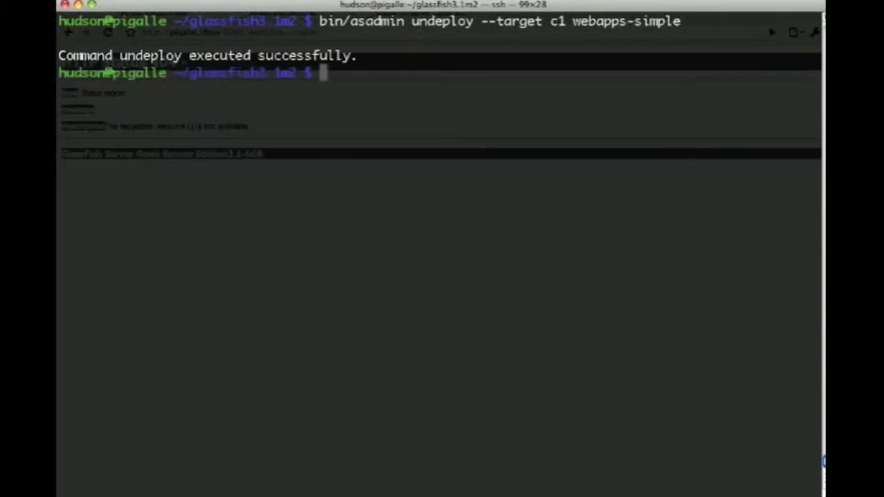
type("clear")
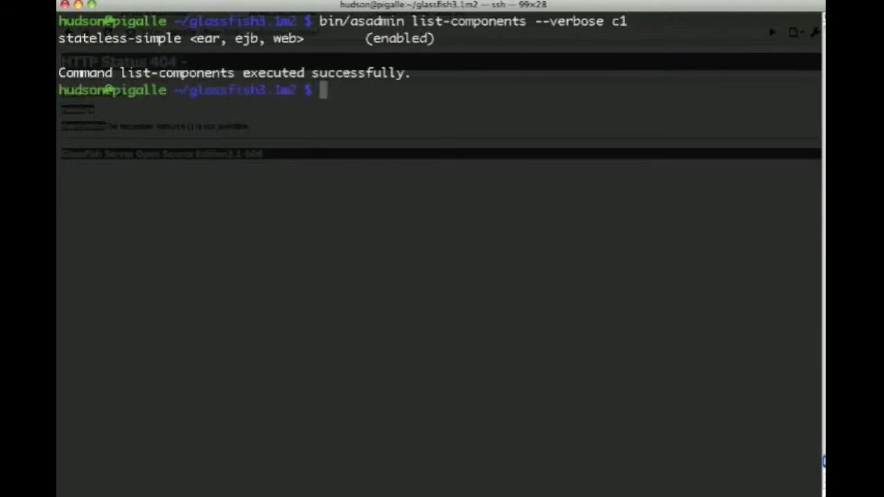
type("bin")
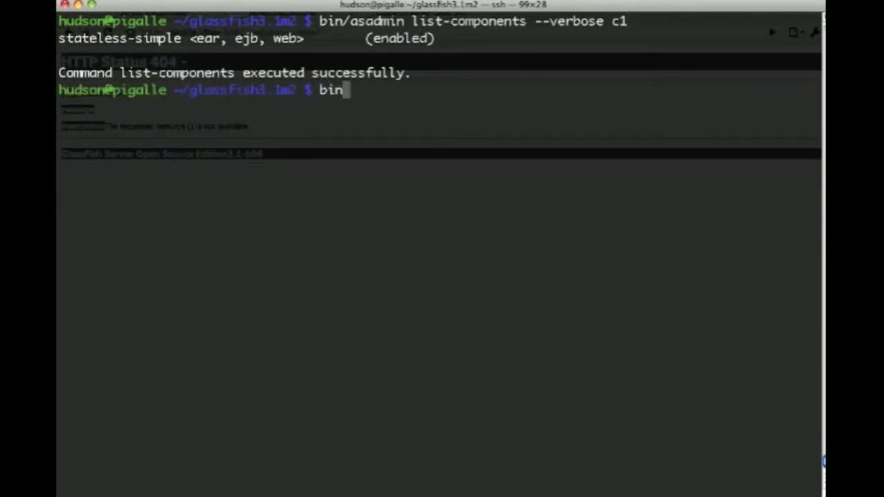
type("/asadmin undeploy -")
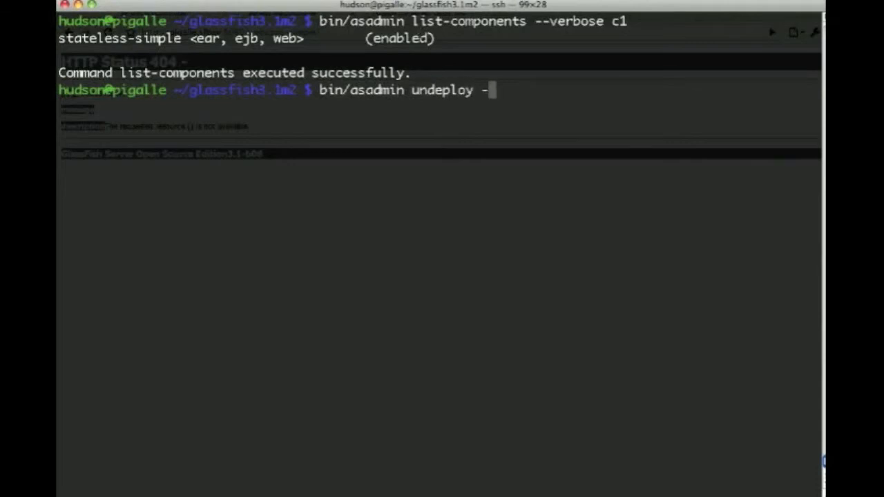
type("-target c1 stateless-simple")
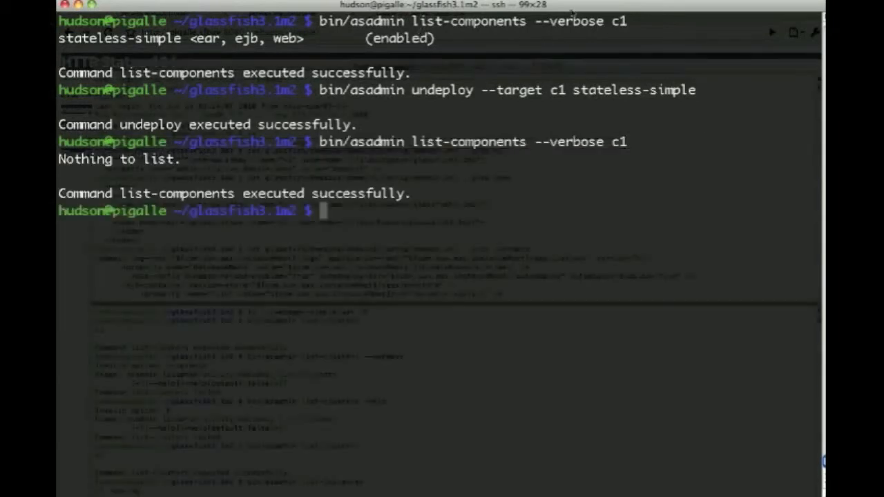
List components --verbose and instances for c1, then enter stop-cluster c1.
type("bin/asadmin list-instances")
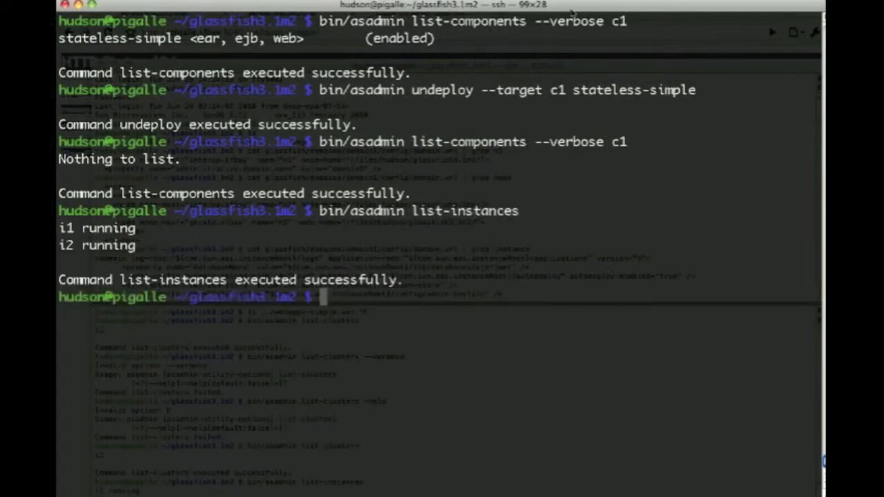
type("bin/asadmin")
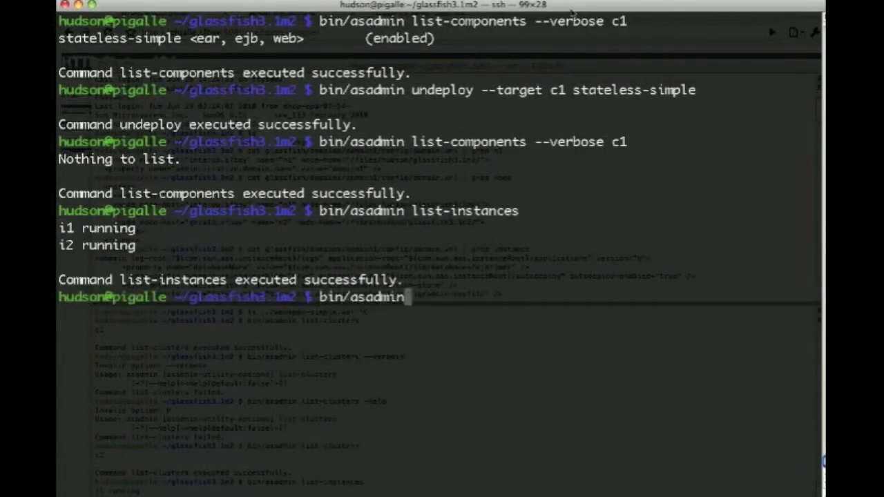
type("stop-cluster c1")
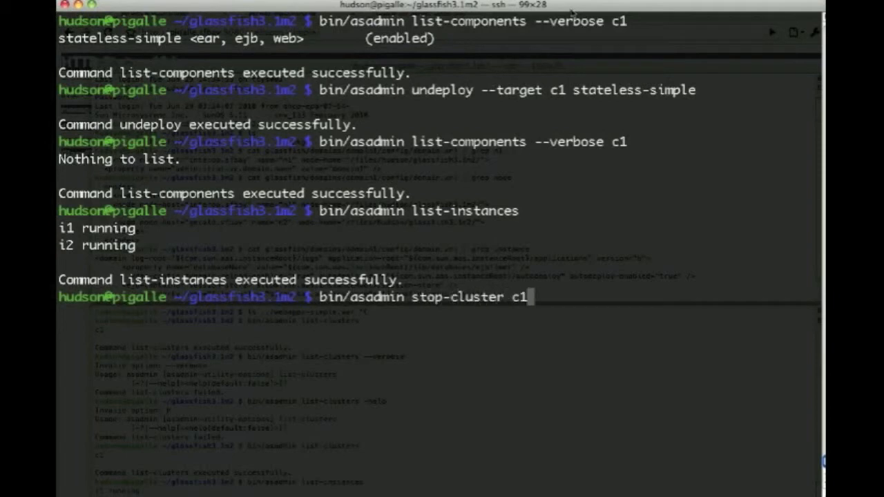